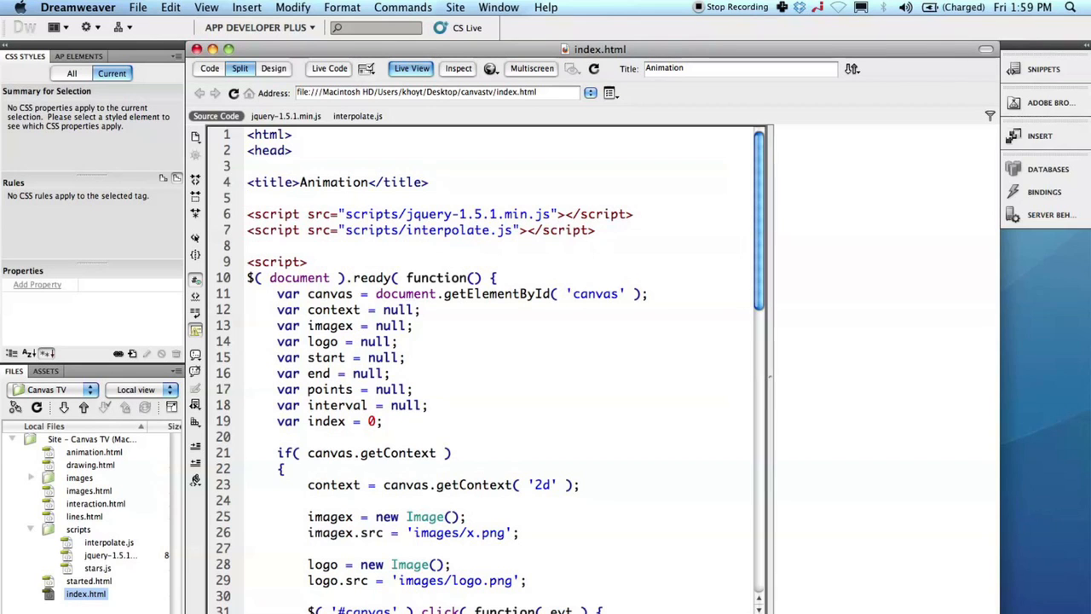
Place the start and end X marks on the previewed canvas and trigger the Go! alert
scroll("down", 3)
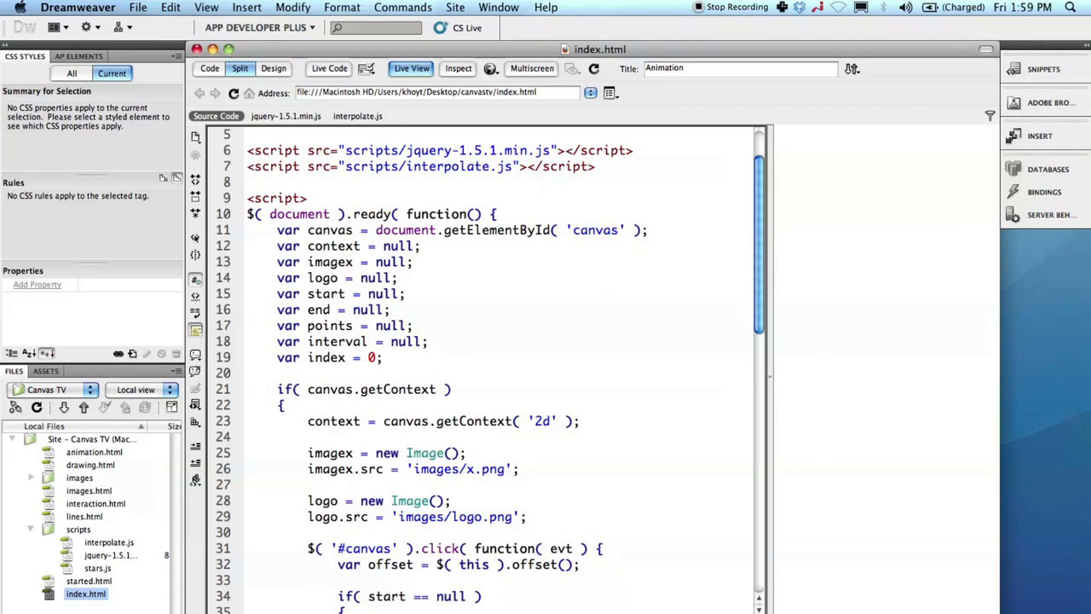
left_click(276, 230)
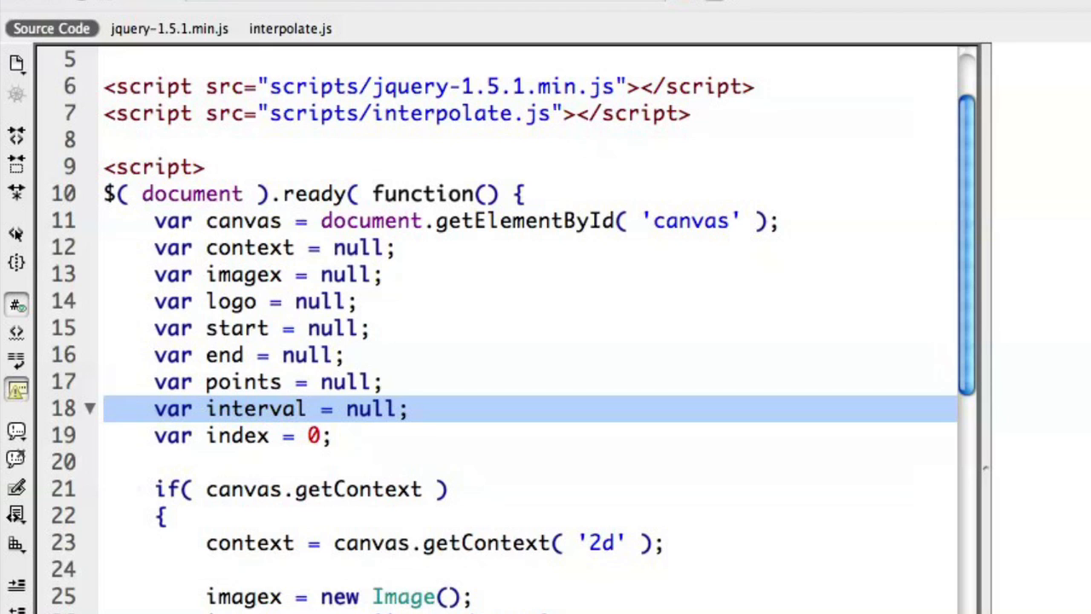
left_click(238, 435)
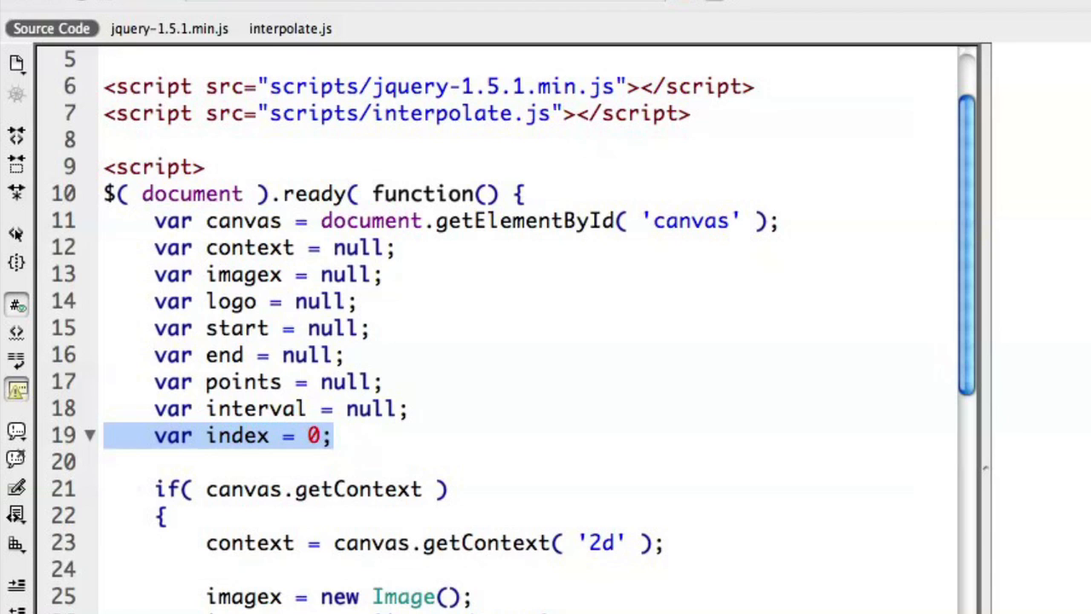
scroll("down", 3)
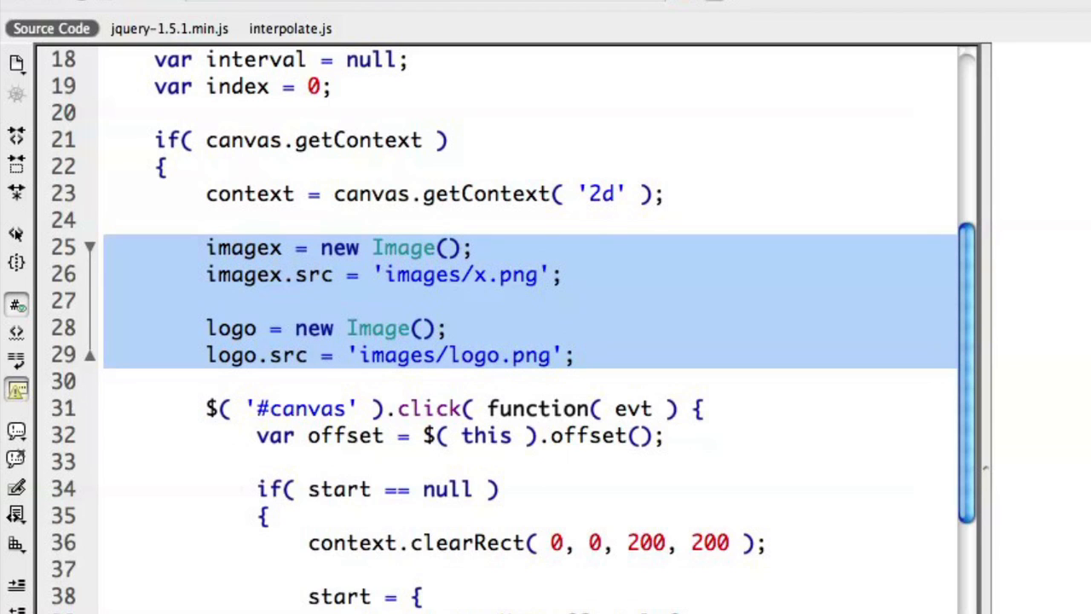
scroll("down", 3)
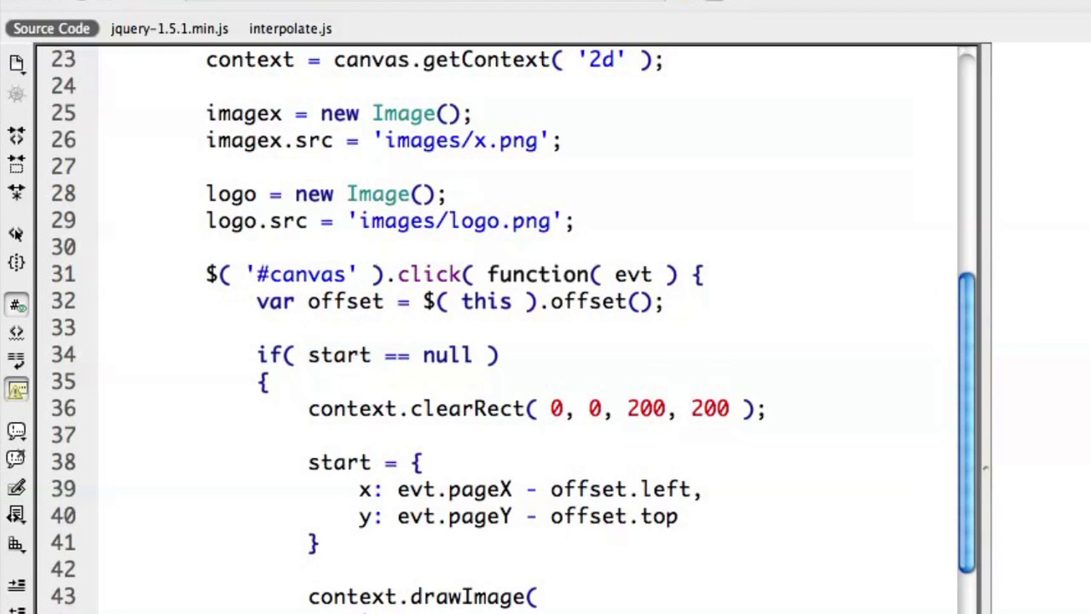
left_click(447, 408)
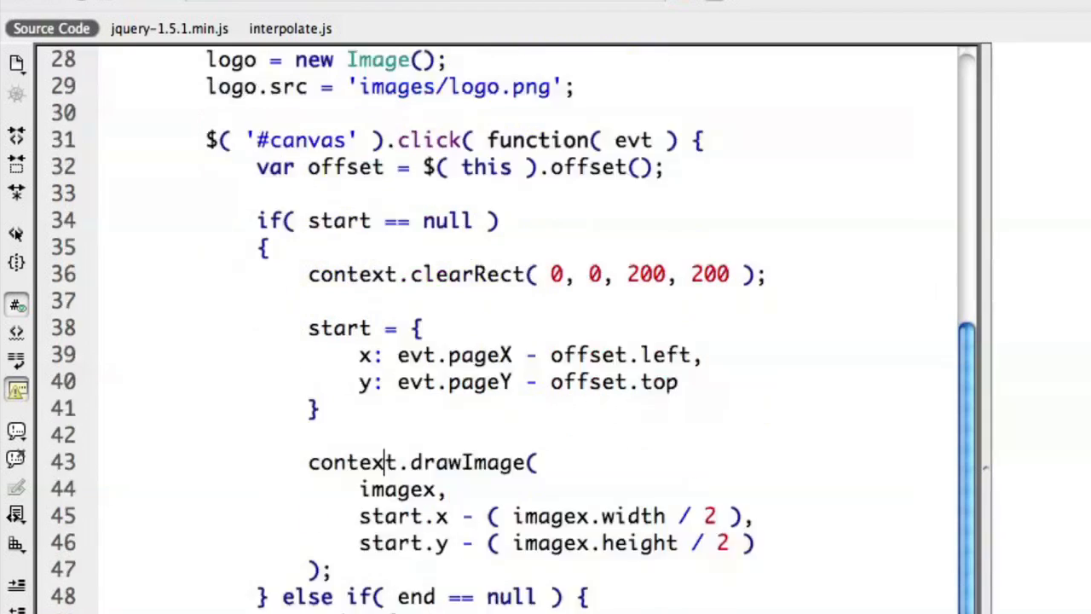
Dismiss the 'Go!' alert raised by the third canvas click
scroll("down", 3)
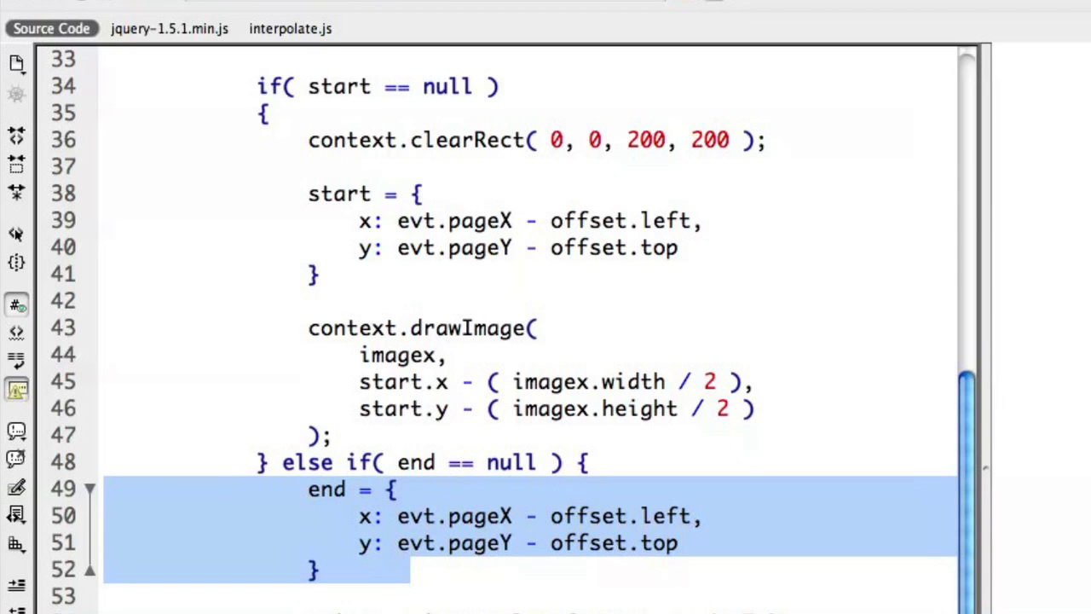
scroll("down", 3)
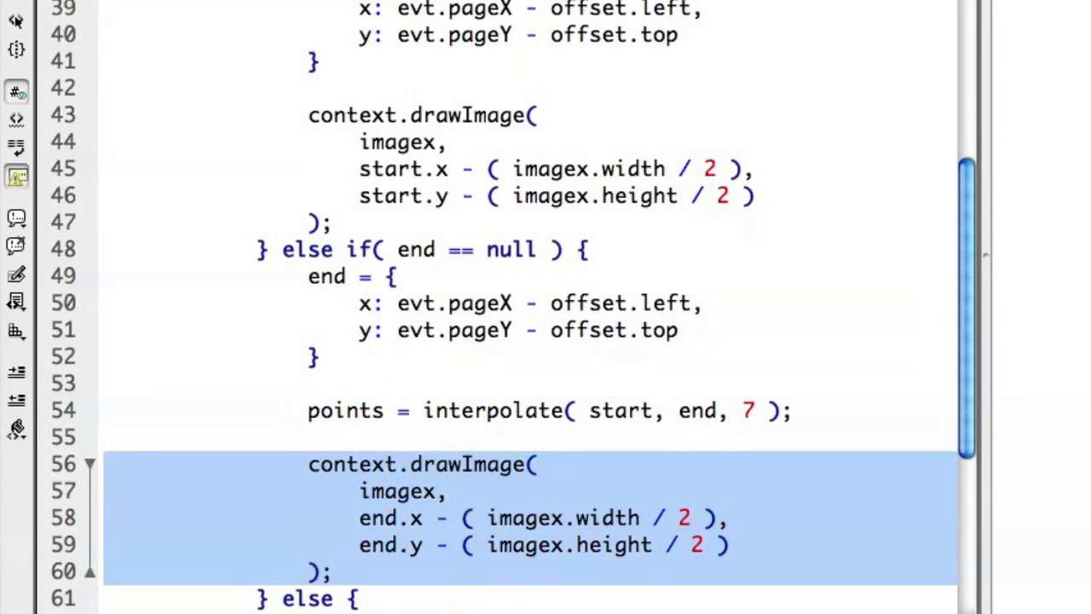
scroll("down", 3)
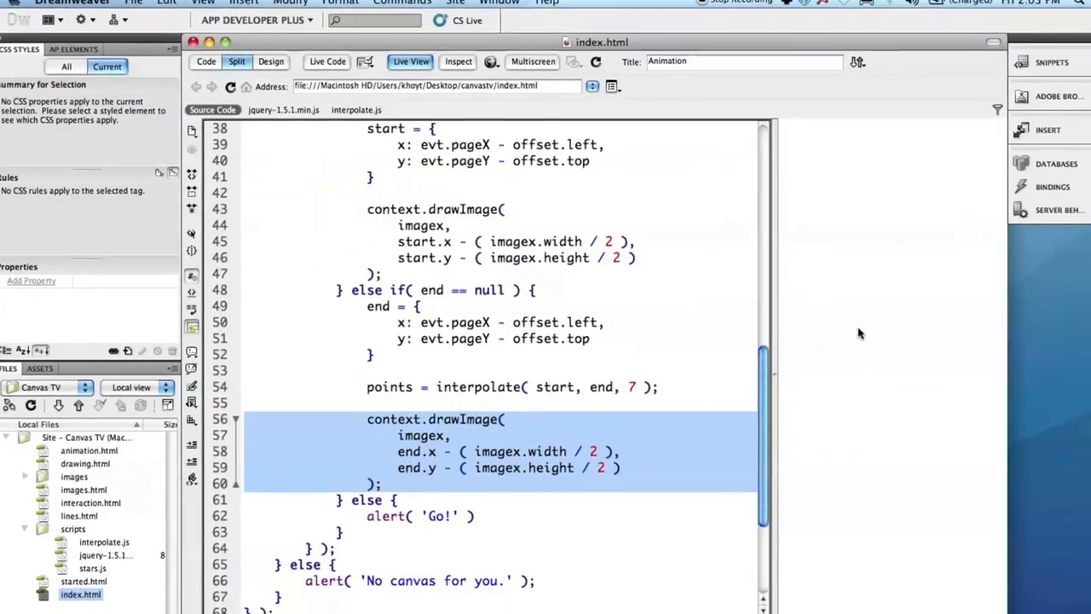
scroll("down", 3)
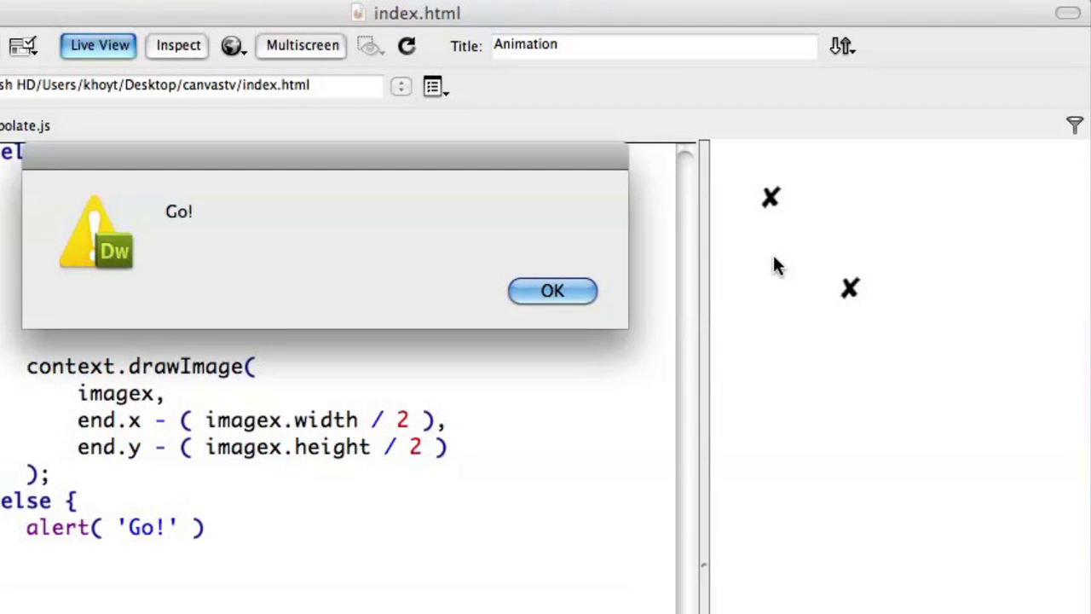
left_click(552, 290)
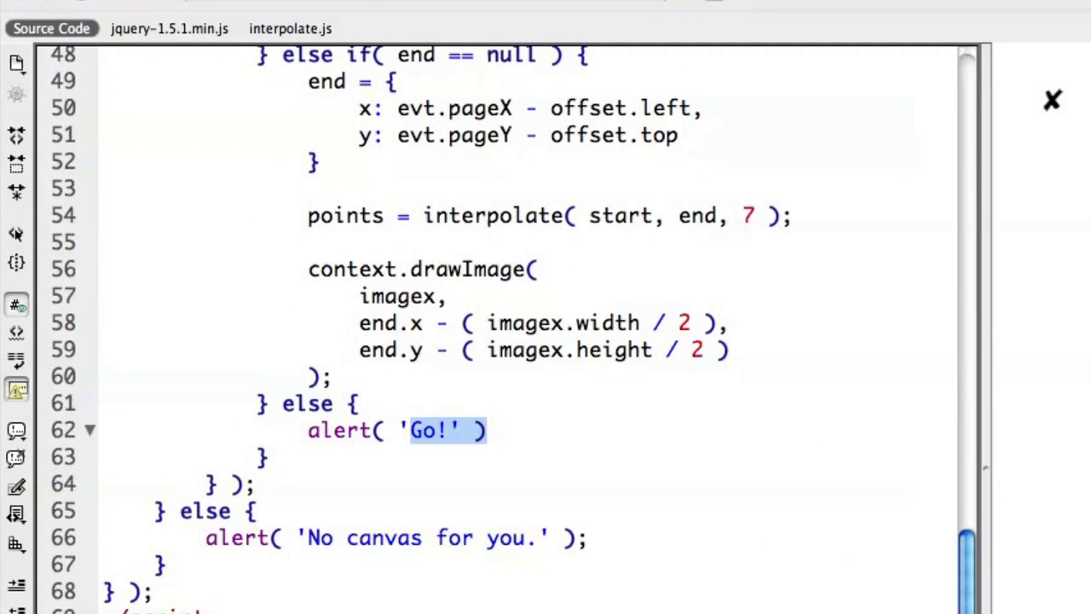
Replace the Go! alert with interval = setInterval( function(){ ... }, 42 ); ready for the drawImage call at start
type("interval")
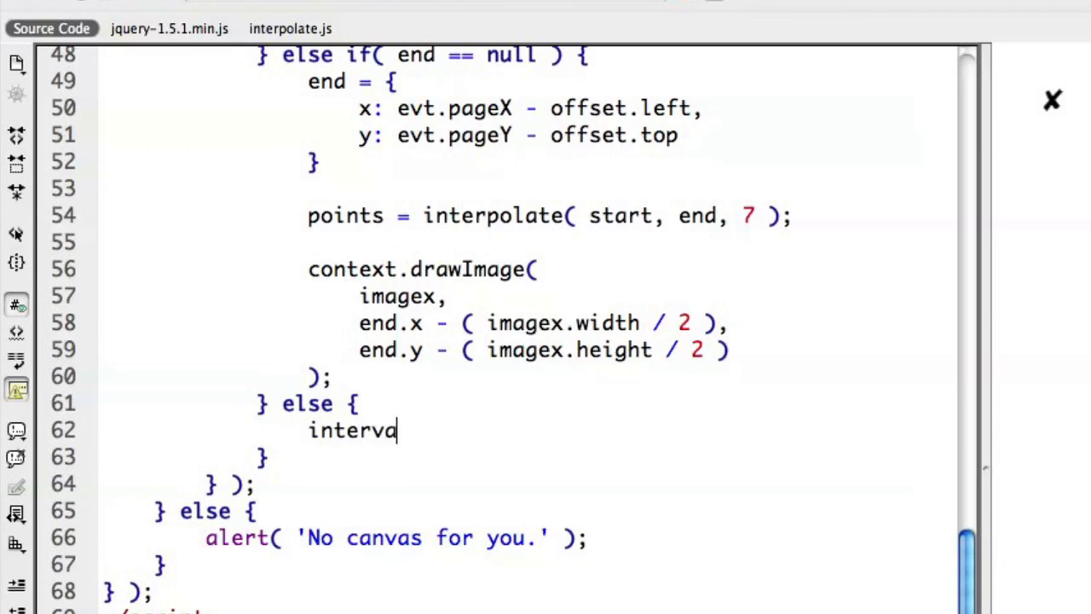
type("l = setInt")
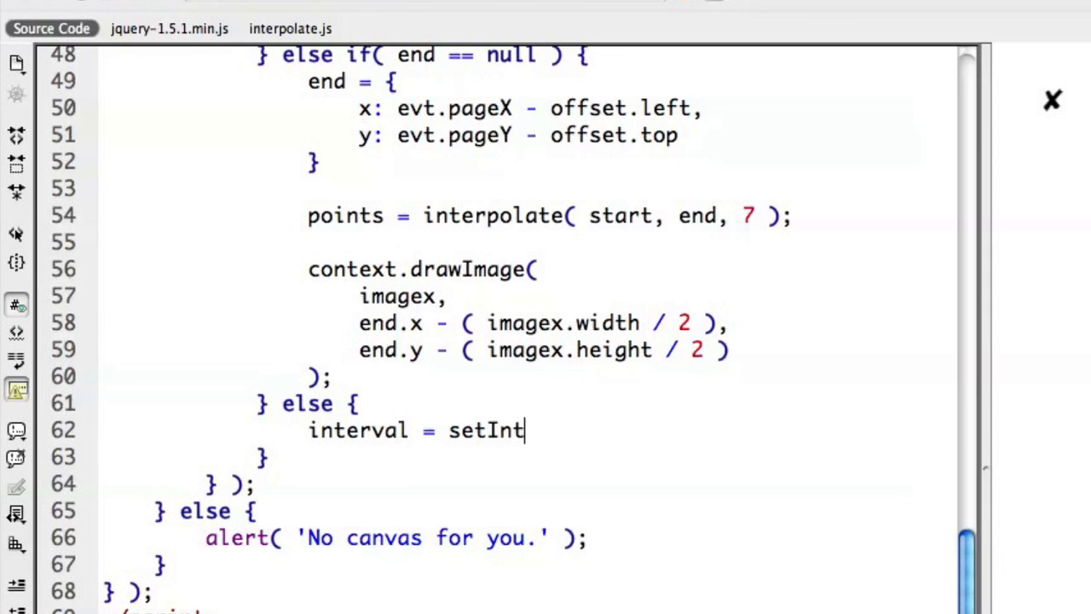
type("erval( function(")
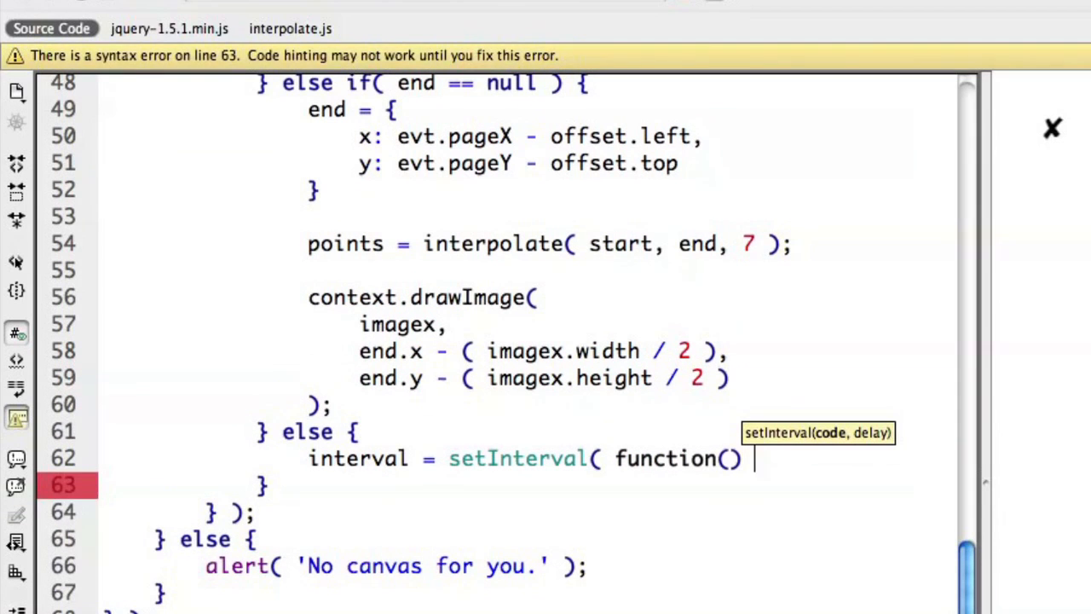
type("{")
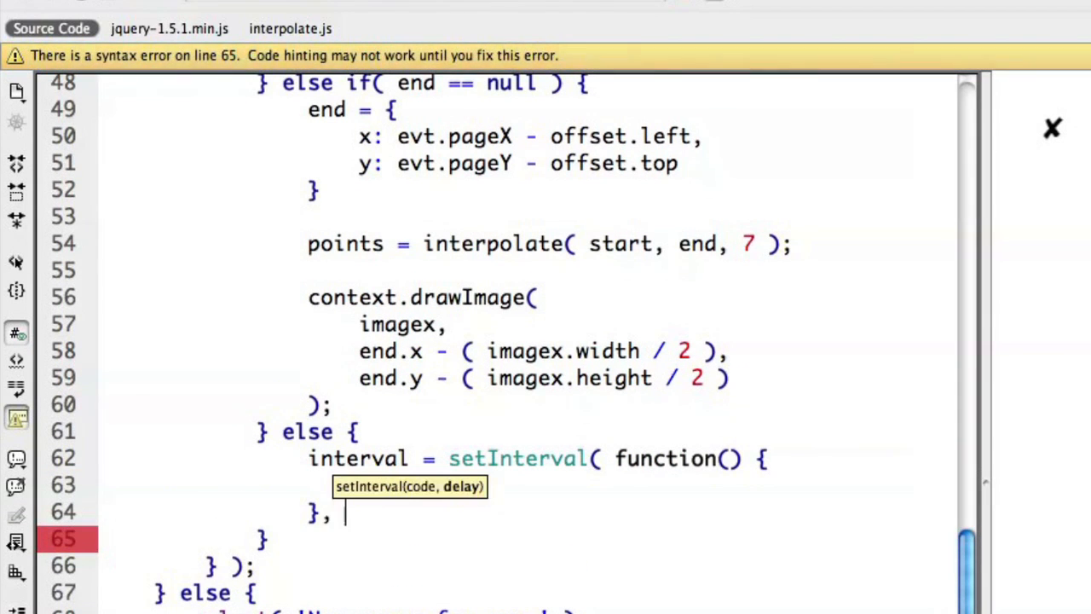
type("42")
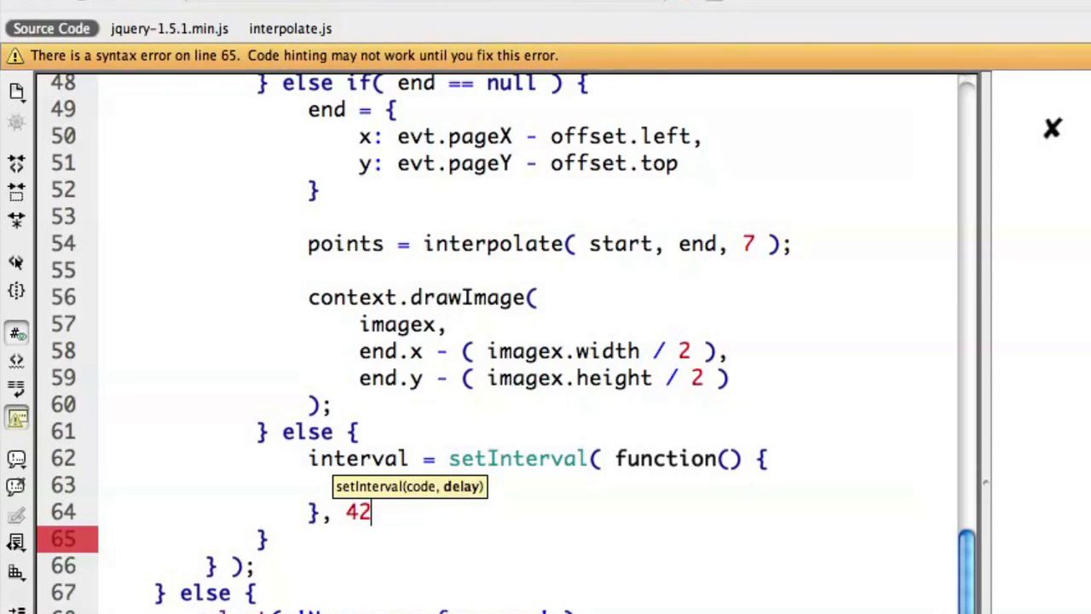
type(");")
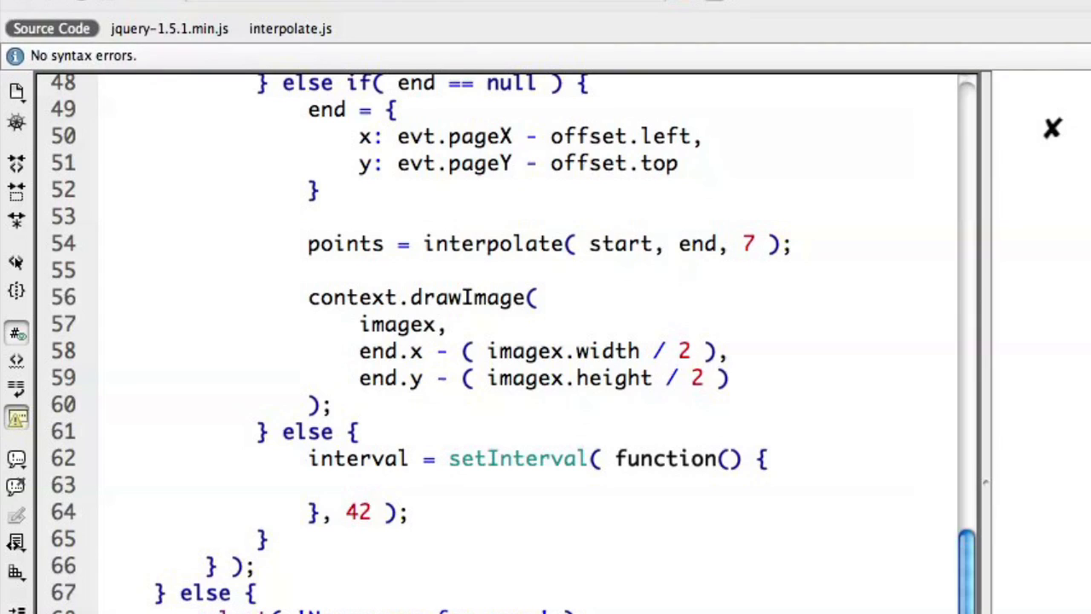
left_click(371, 512)
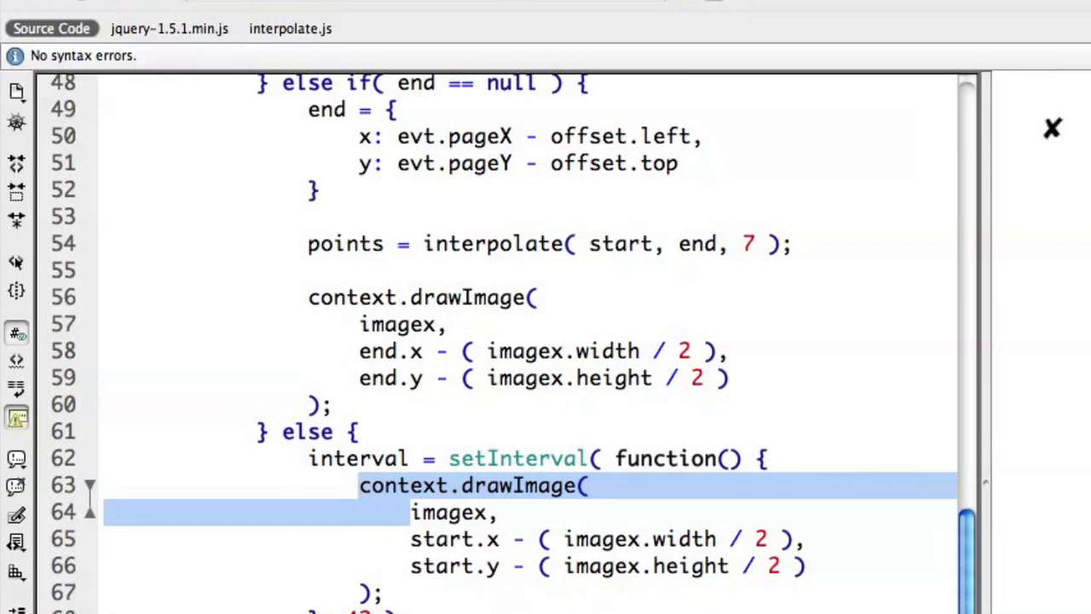
Add drawImage calls for imagex at end.x/end.y and logo centred at points[index]
scroll("down", 3)
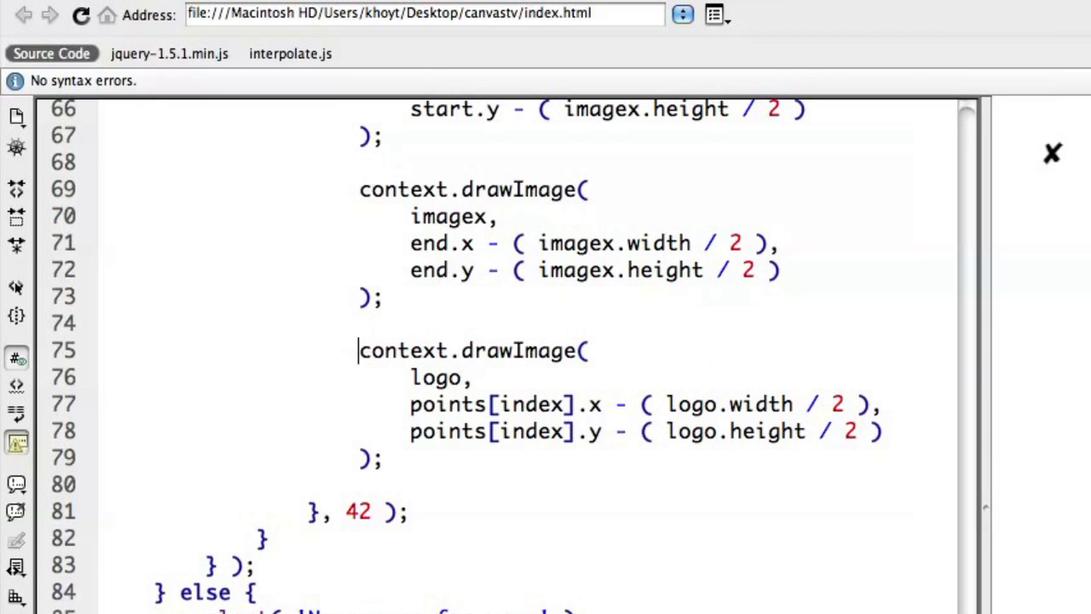
Correct the third drawImage to use logo and points[index] with logo.width/2 and logo.height/2 offsets
double_click(436, 377)
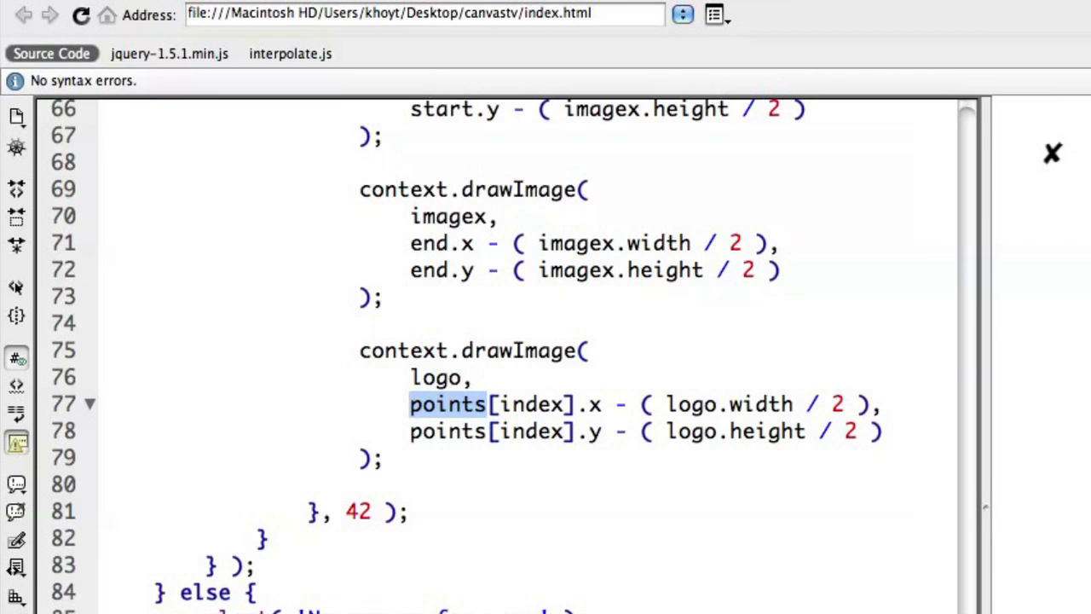
double_click(530, 404)
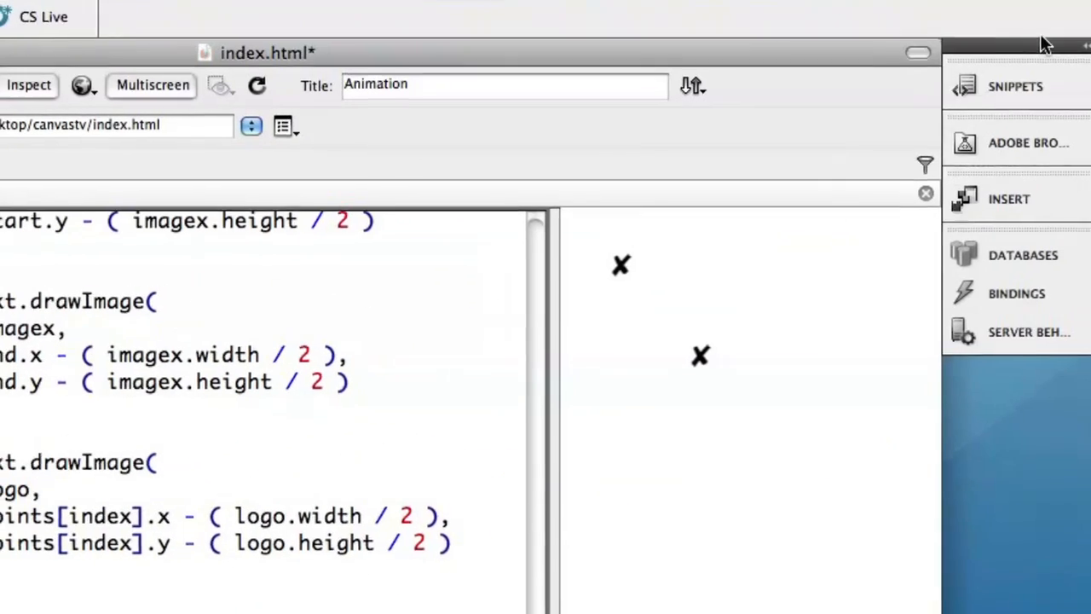
Add index = index + 1 and an if( index == points.length ) block clearing the interval and nulling interval, points, start, end, index 0
left_click(1014, 86)
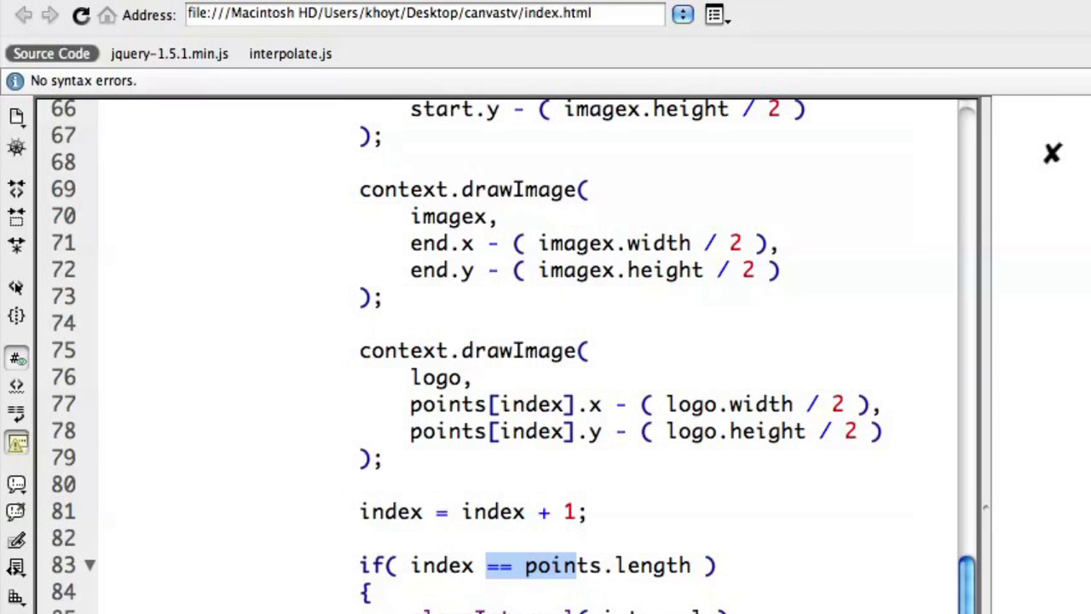
scroll("down", 3)
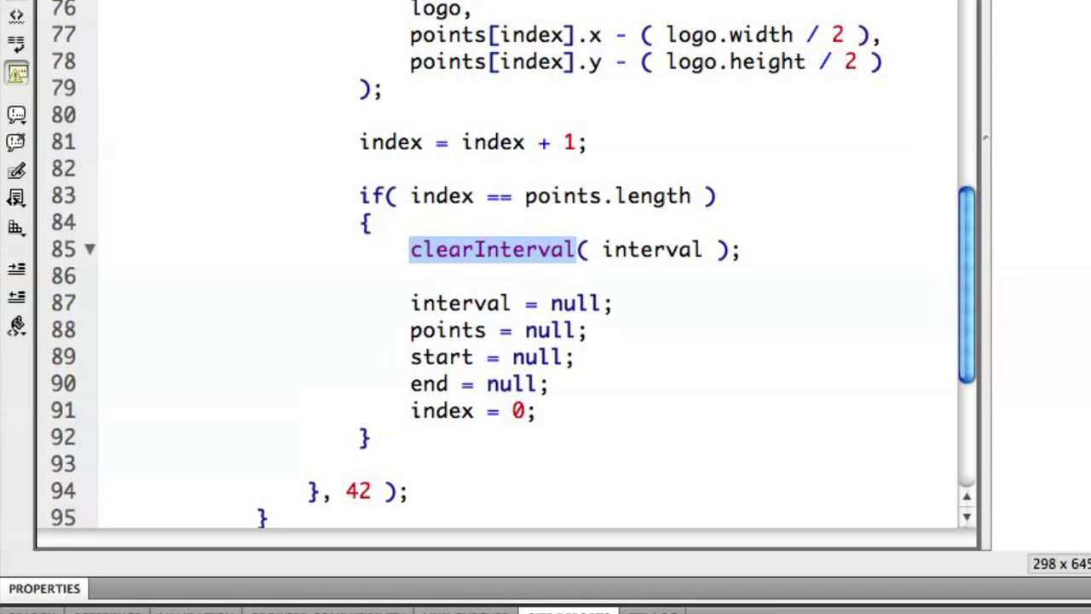
left_click(458, 303)
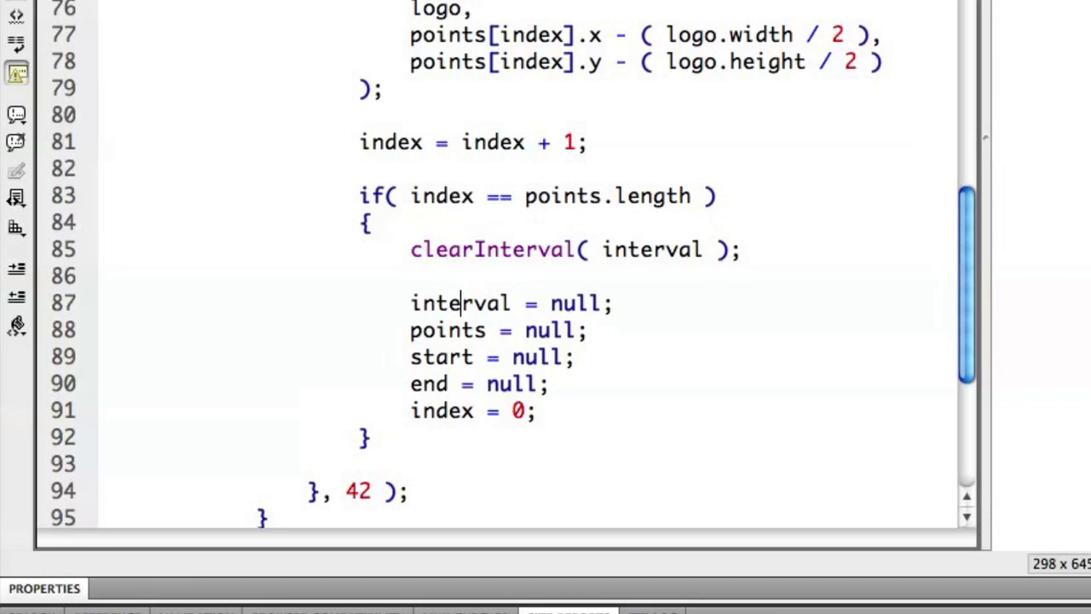
left_click(443, 330)
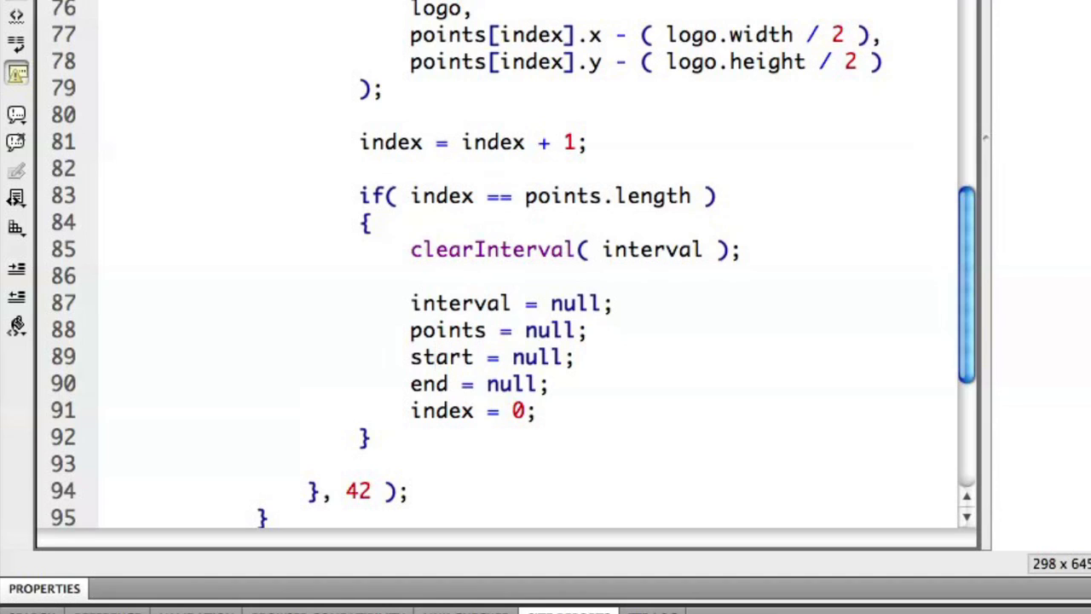
left_click(435, 409)
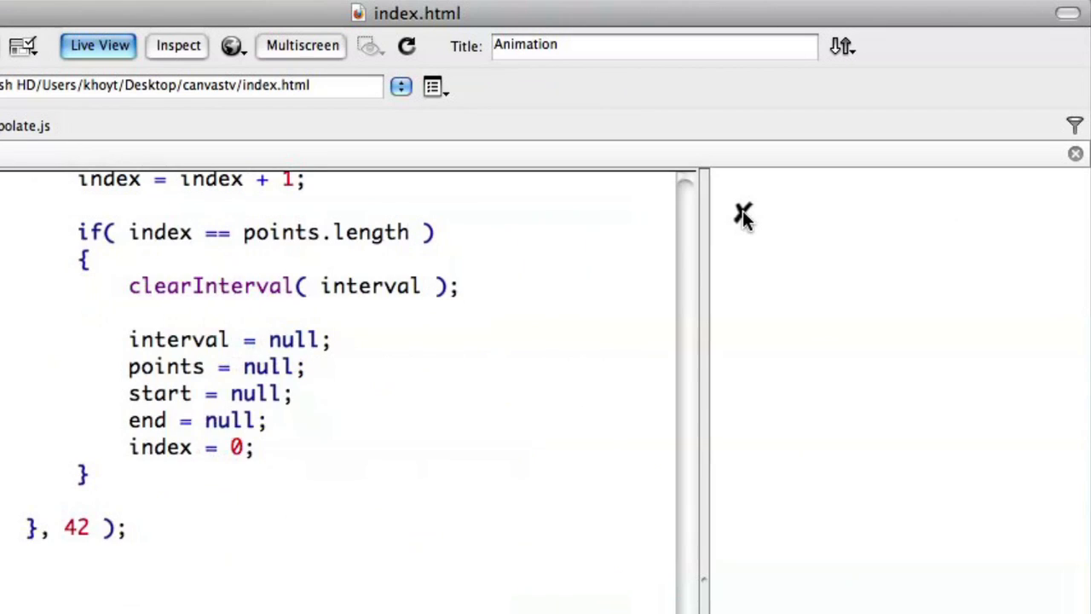
mouse_move(832, 341)
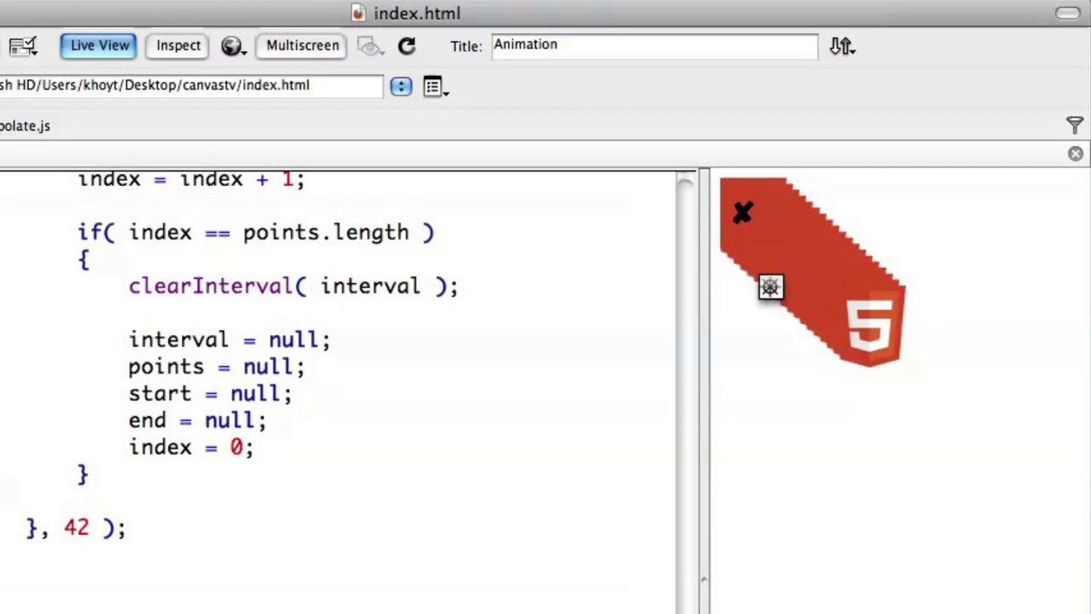
Watch the logo animate between the two X marks in Live View, leaving a smeared trail
scroll("up", 3)
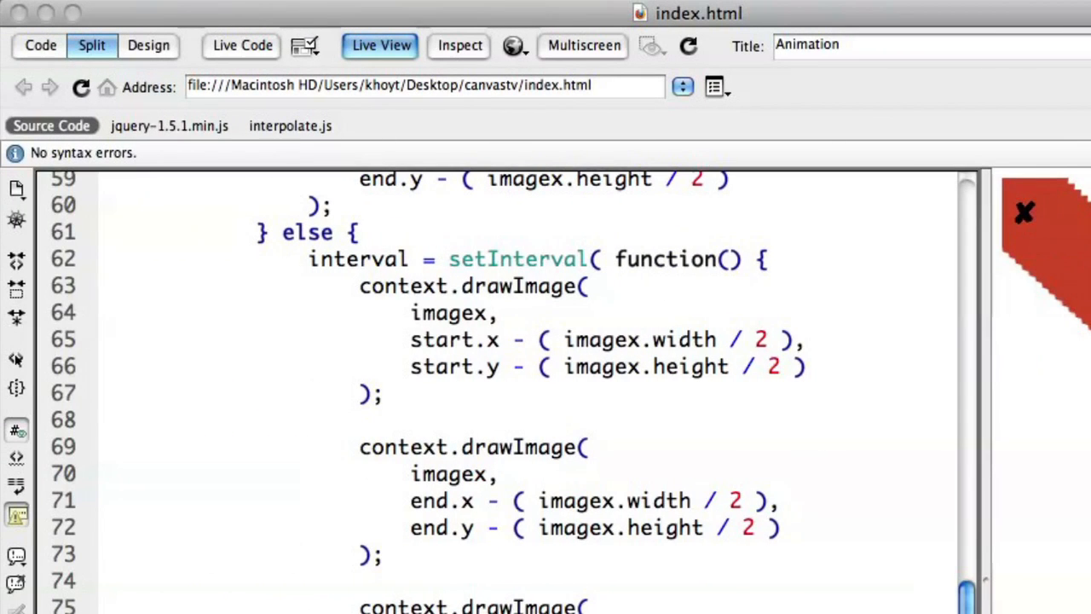
Begin each tick with context.clearRect( 0, 0, 200, 200 ); before the drawing calls
type("conte")
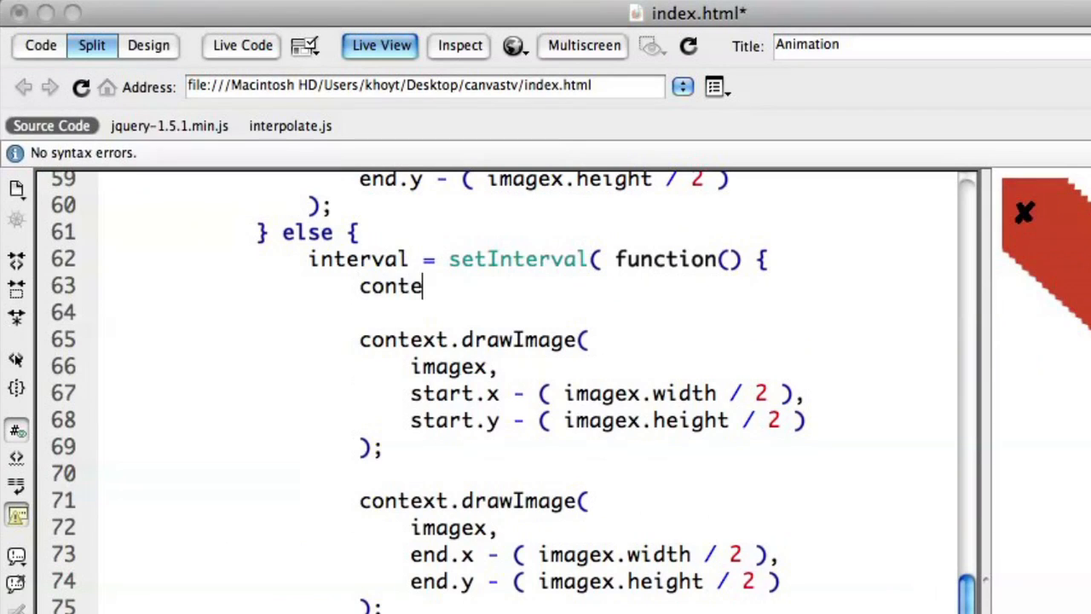
type("xt.clearRec")
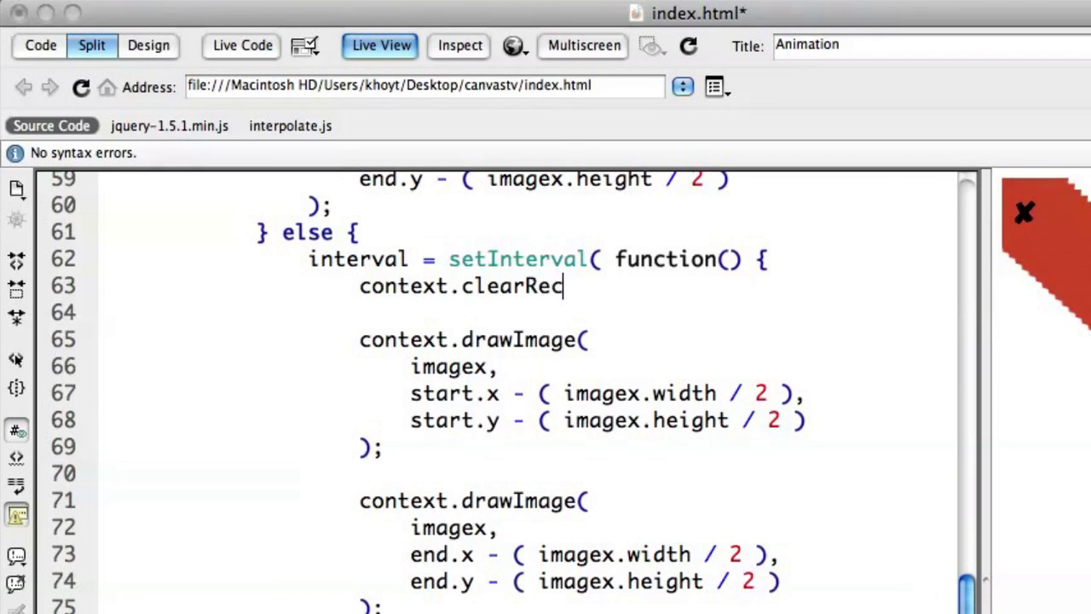
type("t")
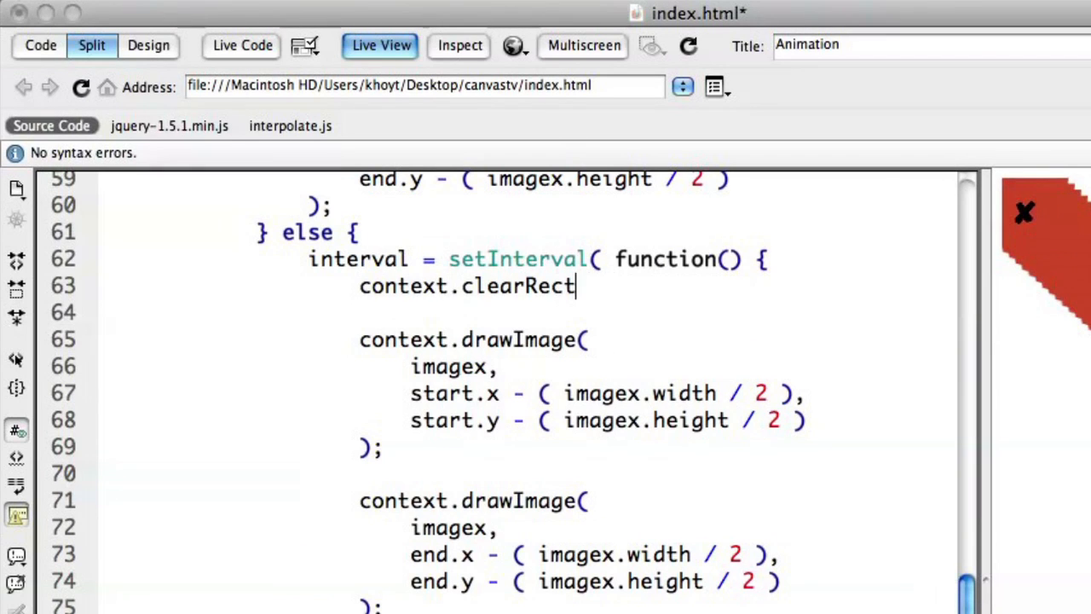
type("( 0, 0, 2")
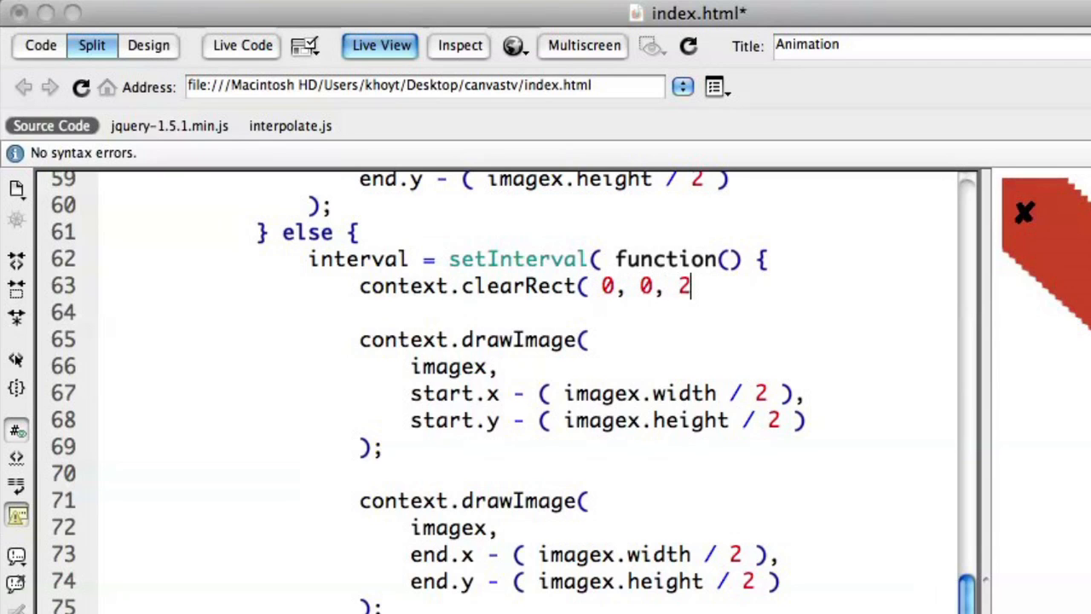
type("00, 200 );")
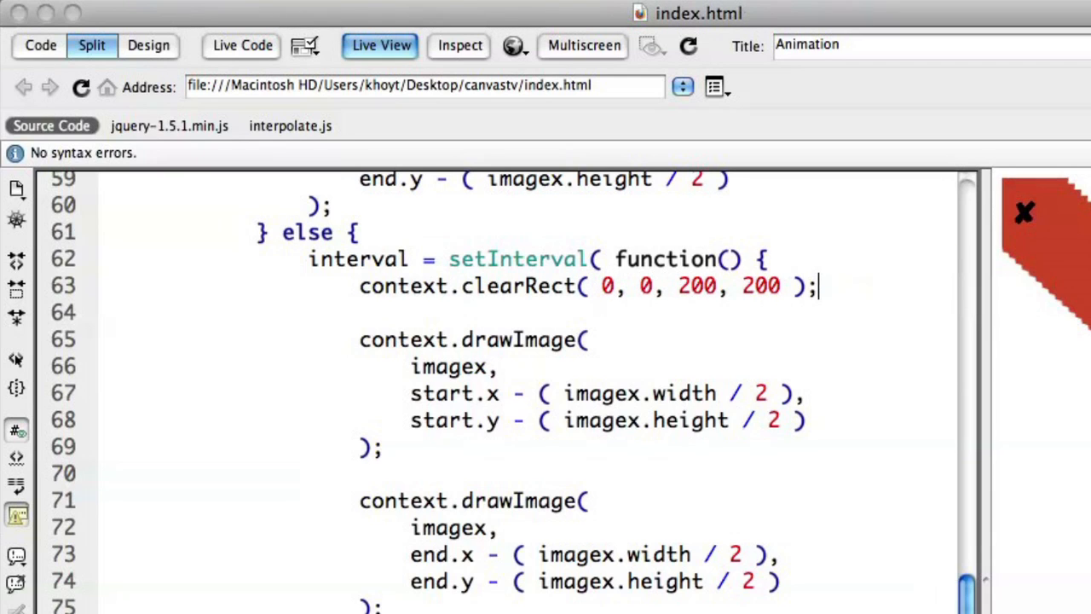